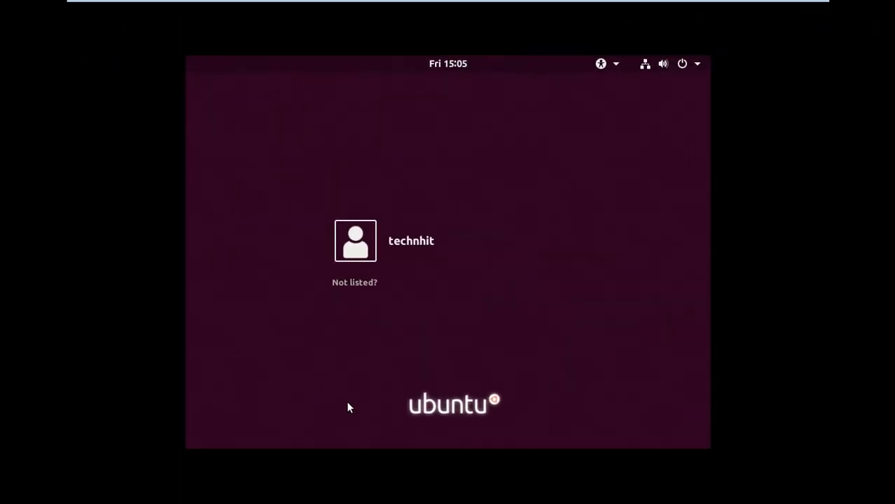
Attempt to sign in to the user account twice, both passwords rejected.
{"action": "left_click", "coordinate": [356, 241]}
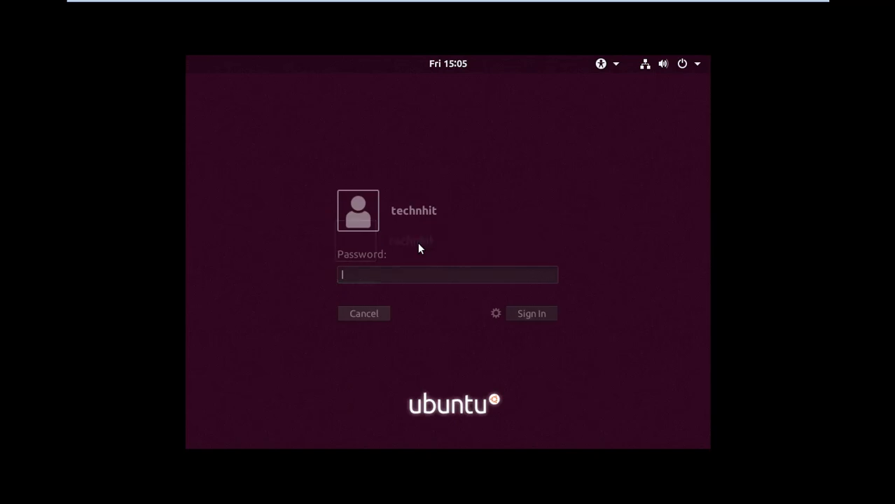
{"action": "type", "text": "password"}
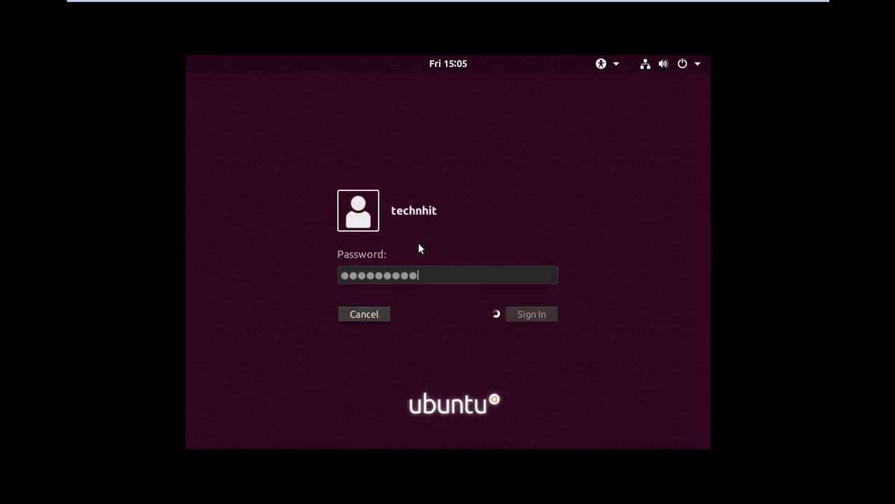
{"action": "key", "text": "Return"}
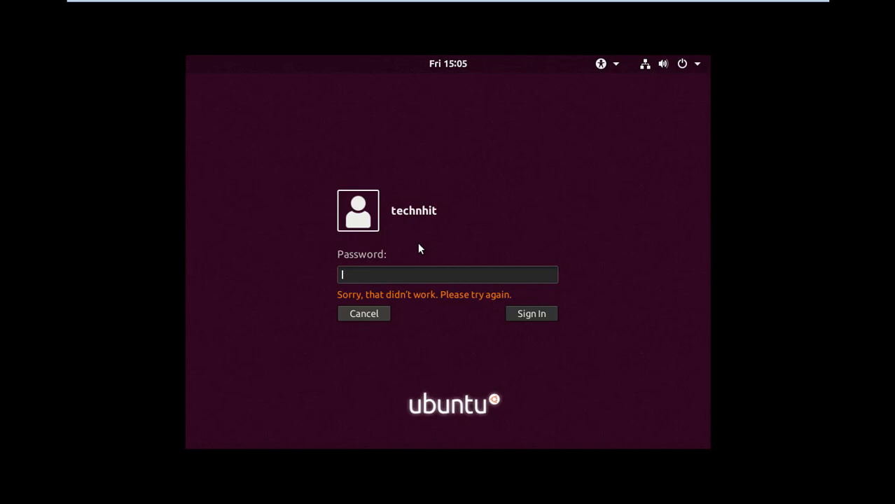
{"action": "type", "text": "password"}
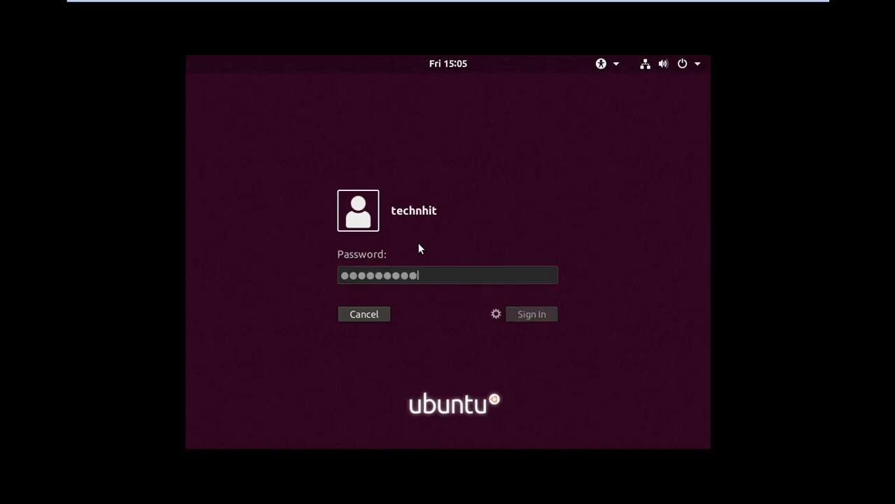
{"action": "key", "text": "Return"}
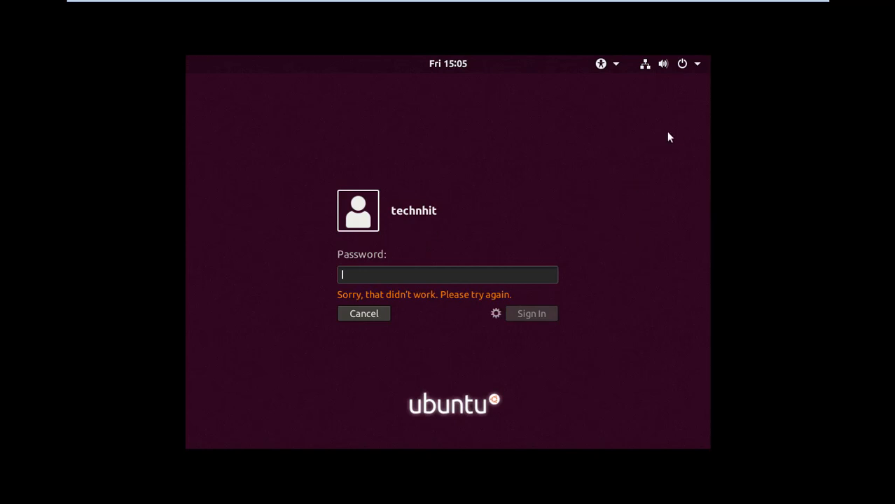
Restart the machine from the system menu so the GRUB boot menu appears.
{"action": "left_click", "coordinate": [697, 63]}
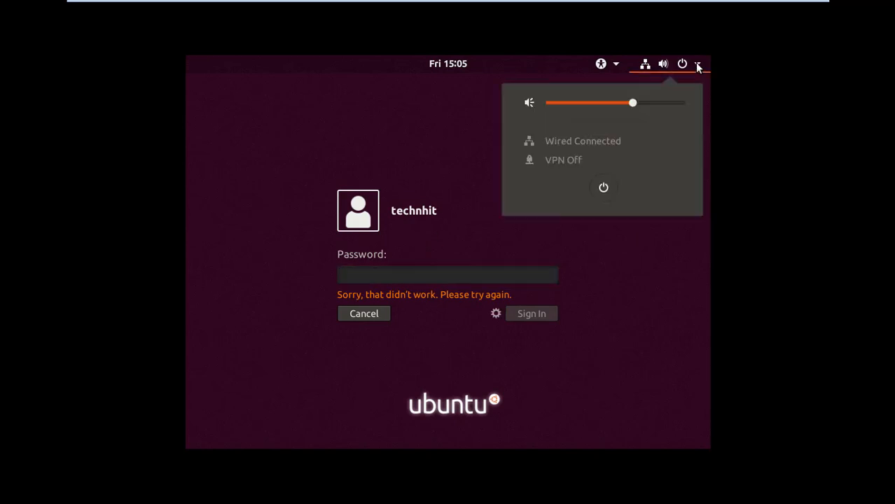
{"action": "left_click", "coordinate": [601, 188]}
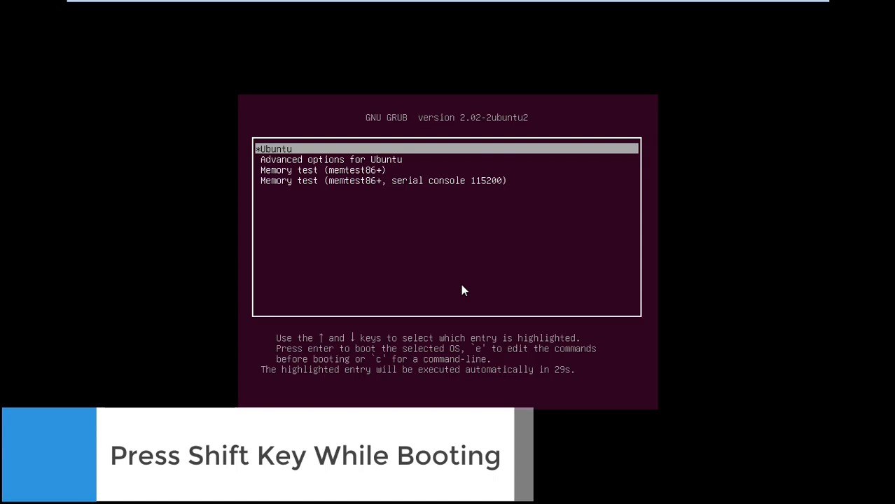
Boot the Ubuntu recovery-mode kernel from GRUB's Advanced options for Ubuntu.
{"action": "key", "text": "Down"}
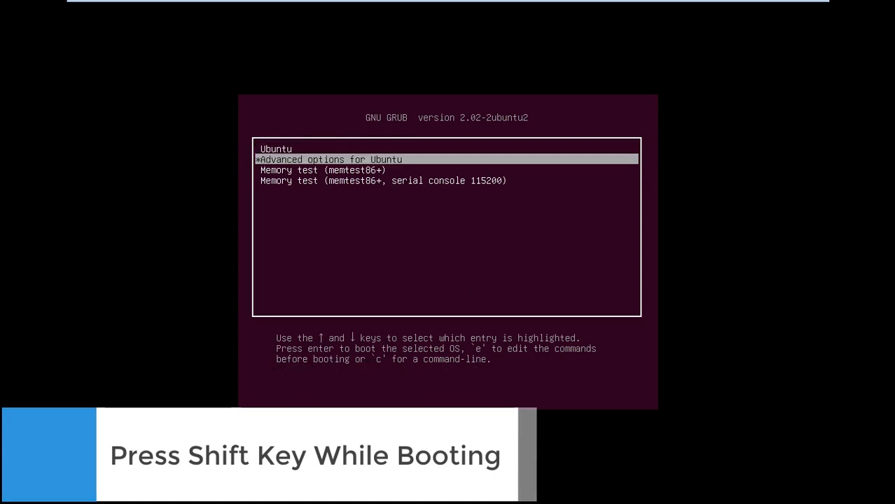
{"action": "key", "text": "Return"}
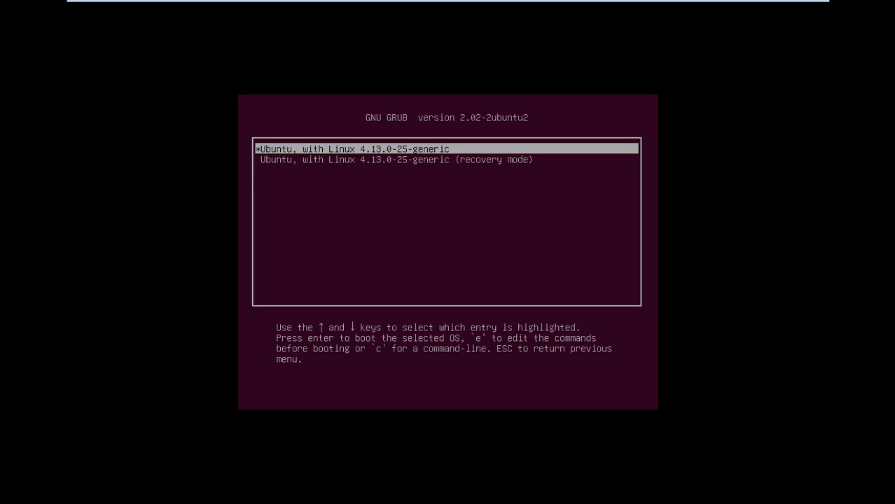
{"action": "key", "text": "Down"}
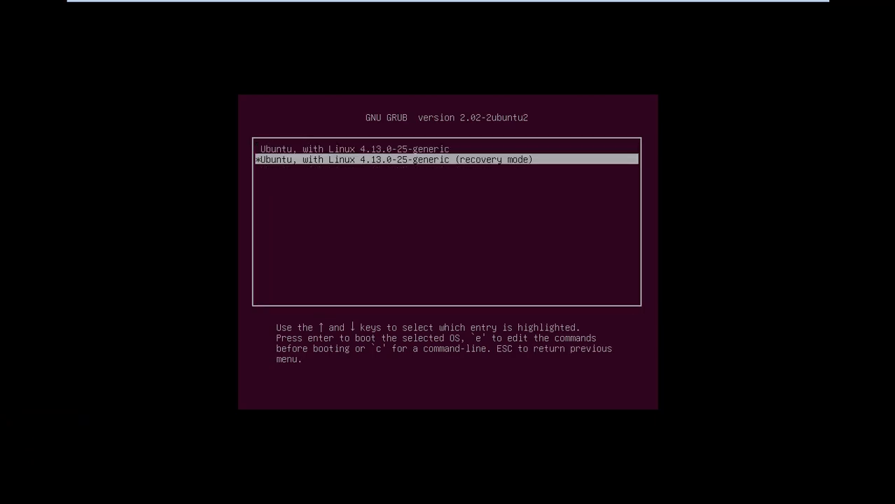
{"action": "key", "text": "Return"}
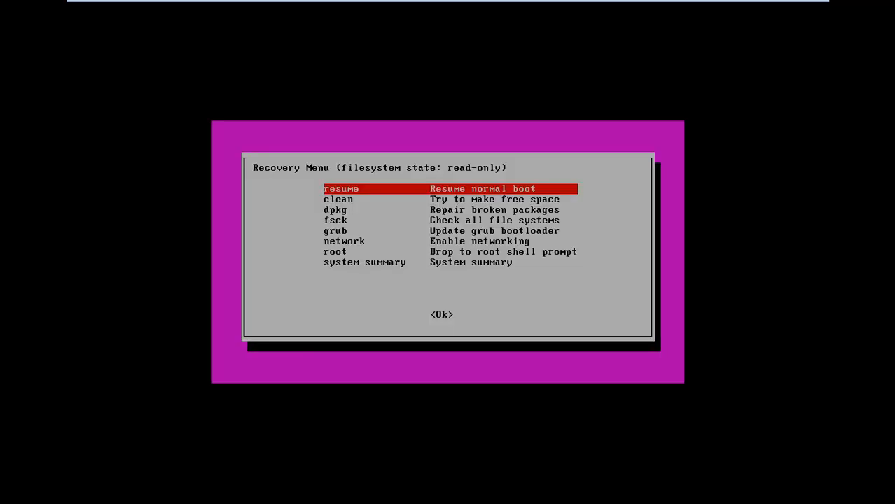
Choose 'root — Drop to root shell prompt' from the Recovery Menu.
{"action": "key", "text": "Down"}
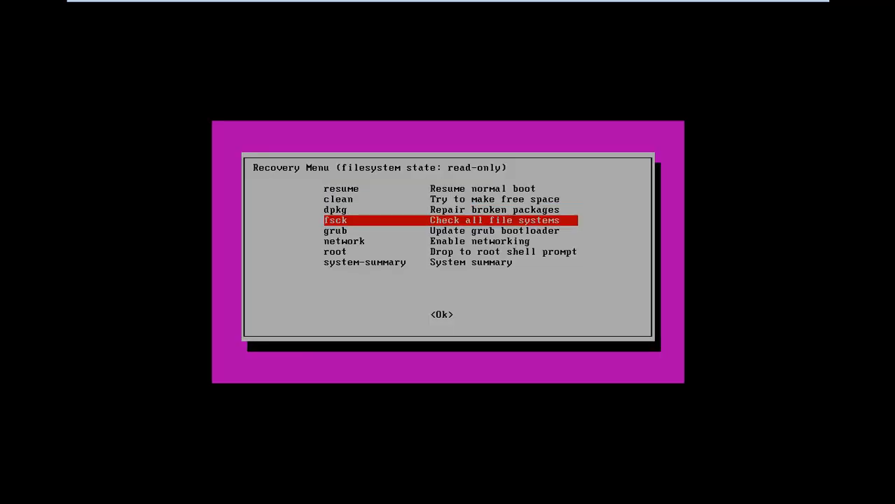
{"action": "key", "text": "Down"}
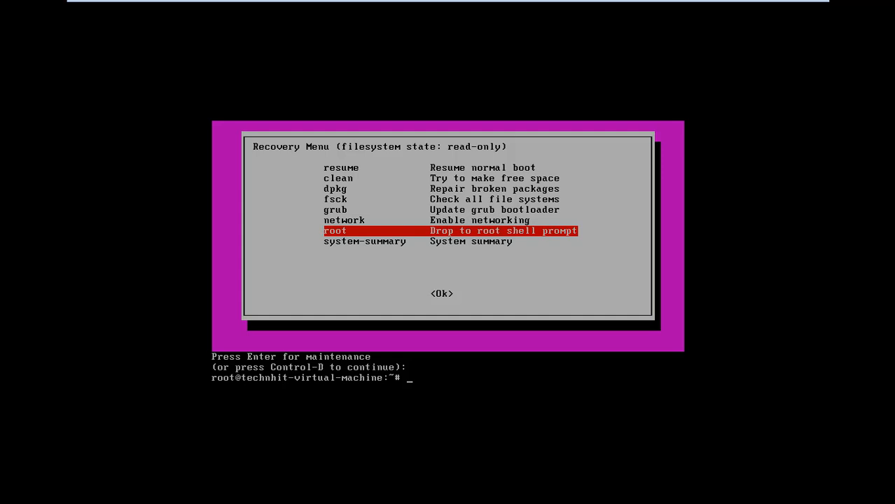
List /home, then run passwd for the user, which fails with authentication token manipulation error.
{"action": "type", "text": "ls"}
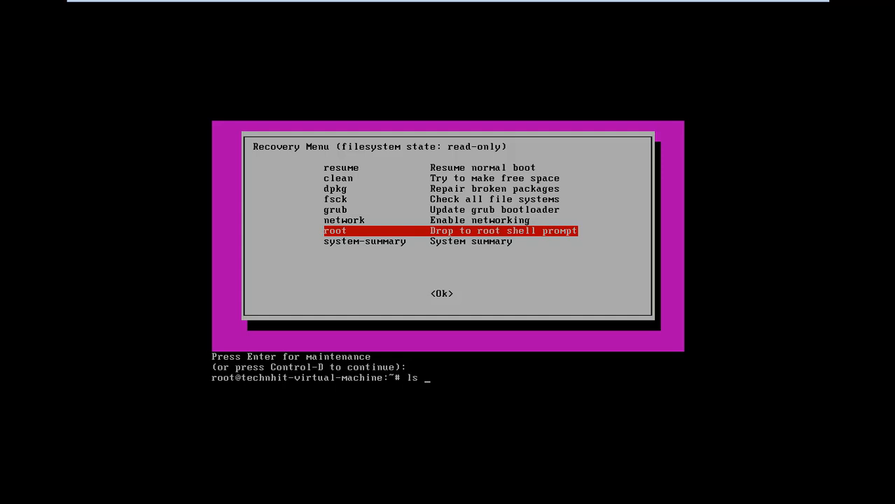
{"action": "type", "text": "/home"}
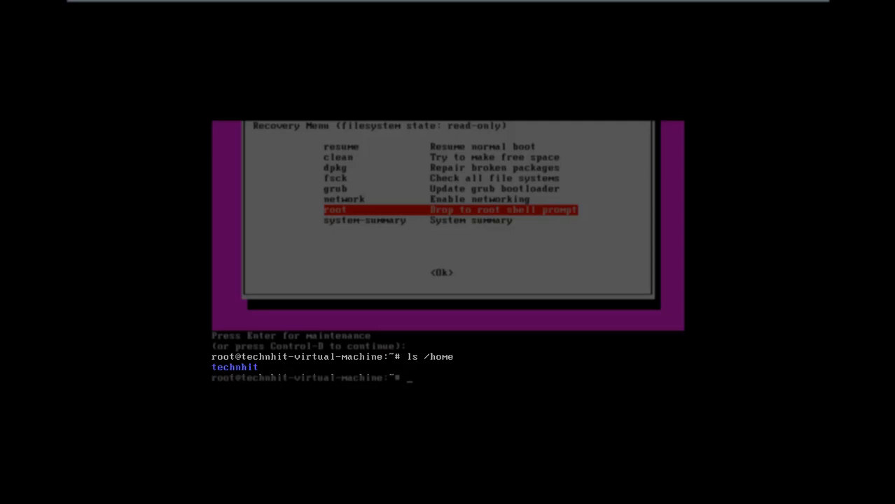
{"action": "type", "text": "p"}
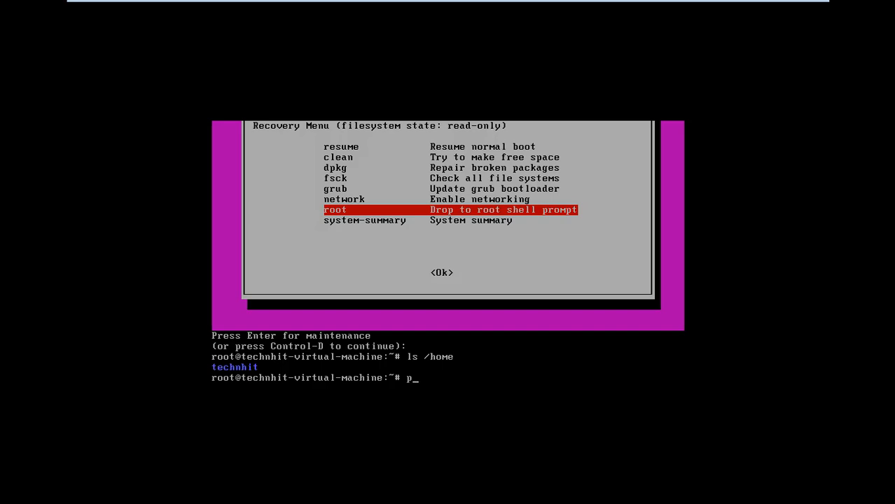
{"action": "type", "text": "asswd"}
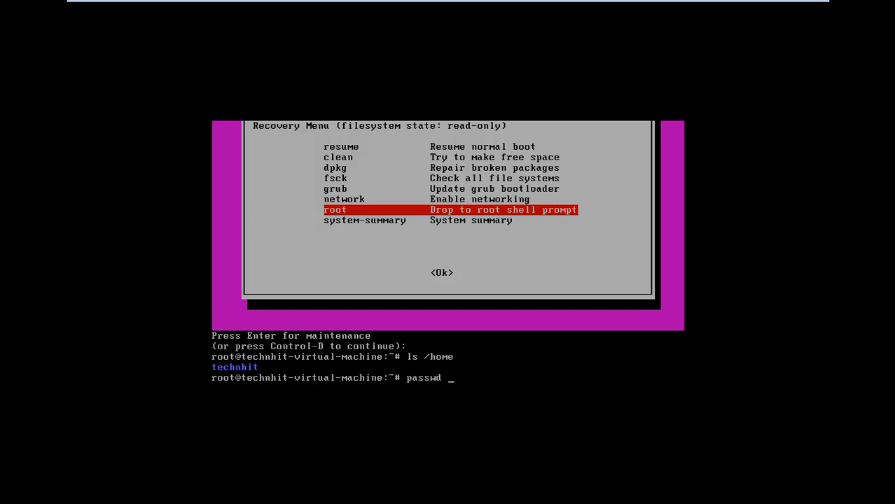
{"action": "type", "text": "techn"}
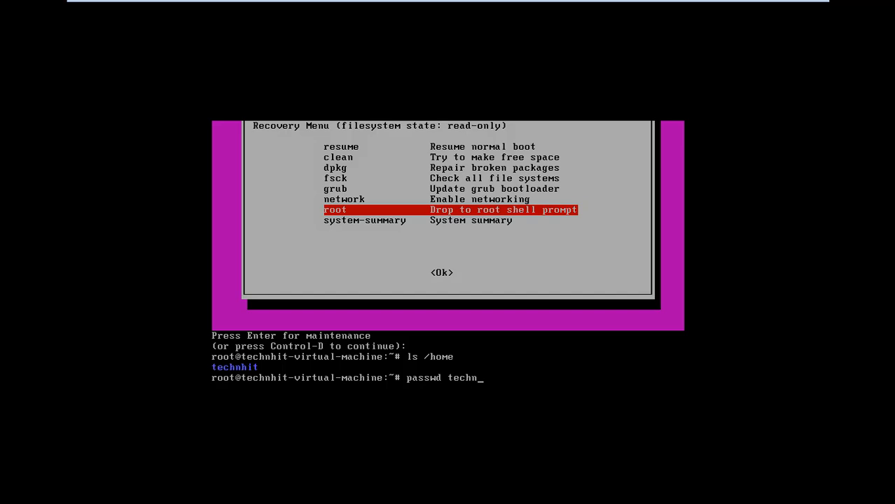
{"action": "key", "text": "Return"}
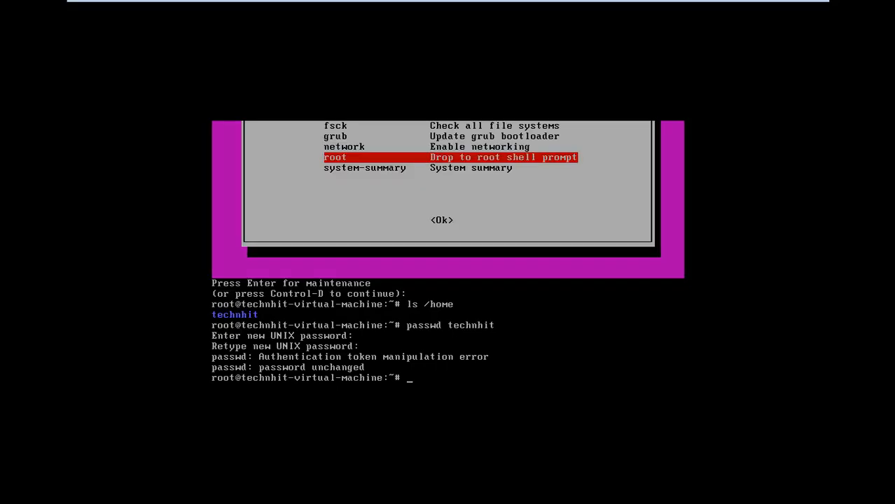
Remount the root filesystem read-write with mount -o remount,rw /.
{"action": "type", "text": "mount"}
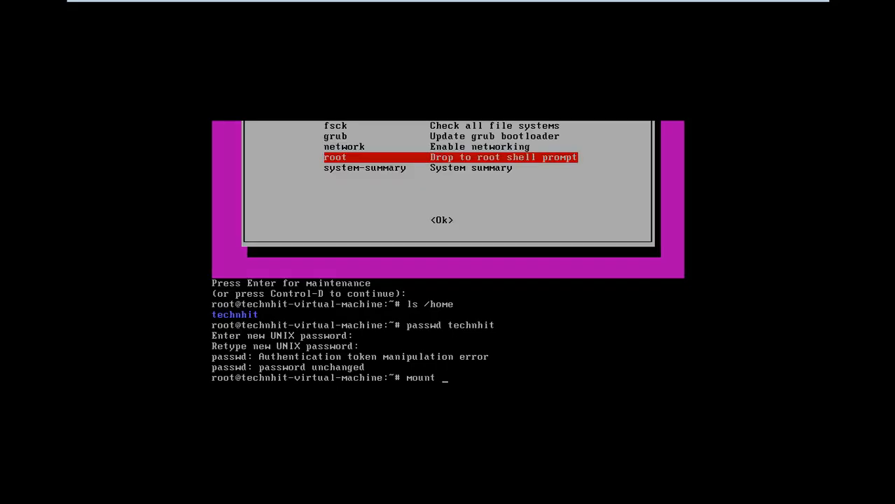
{"action": "type", "text": "-o"}
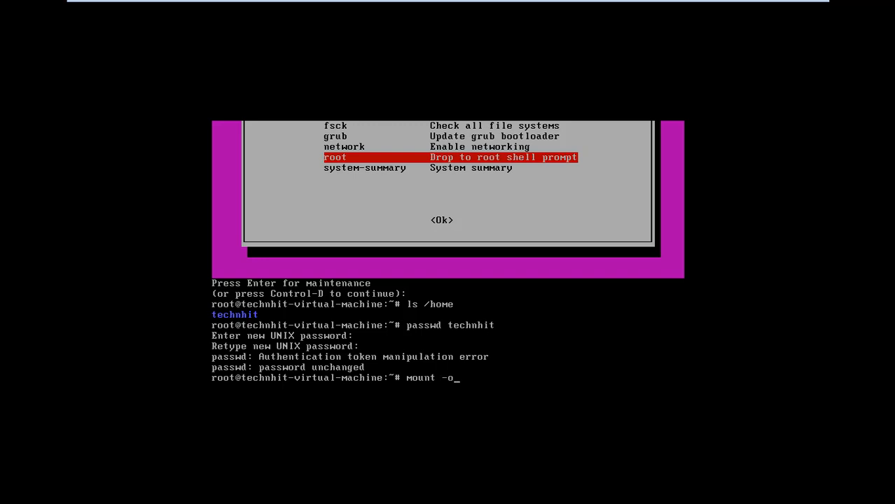
{"action": "type", "text": "remou"}
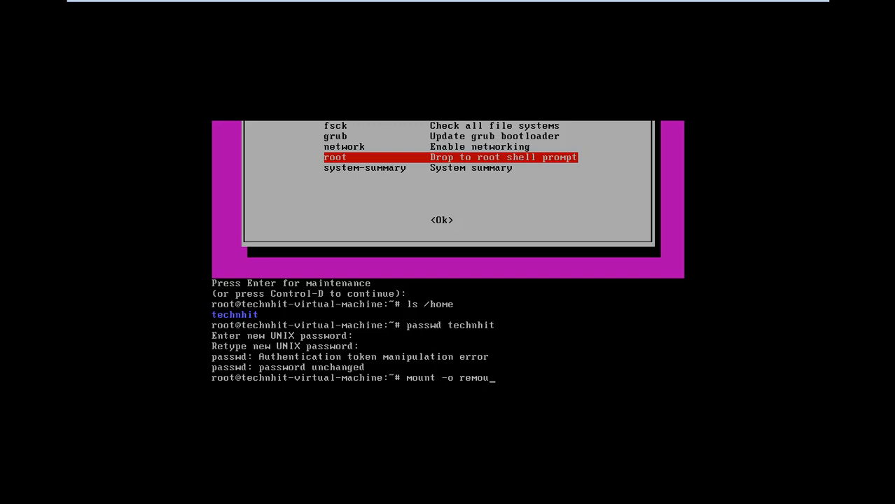
{"action": "type", "text": "nt,"}
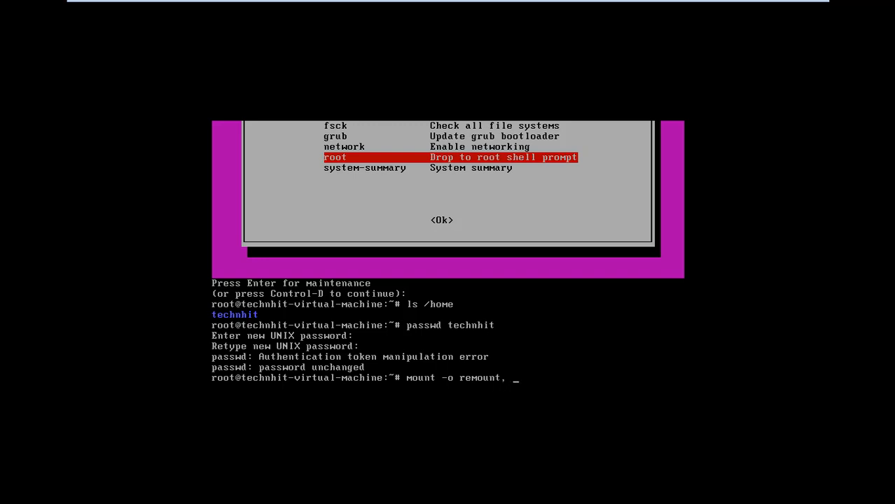
{"action": "type", "text": "rw"}
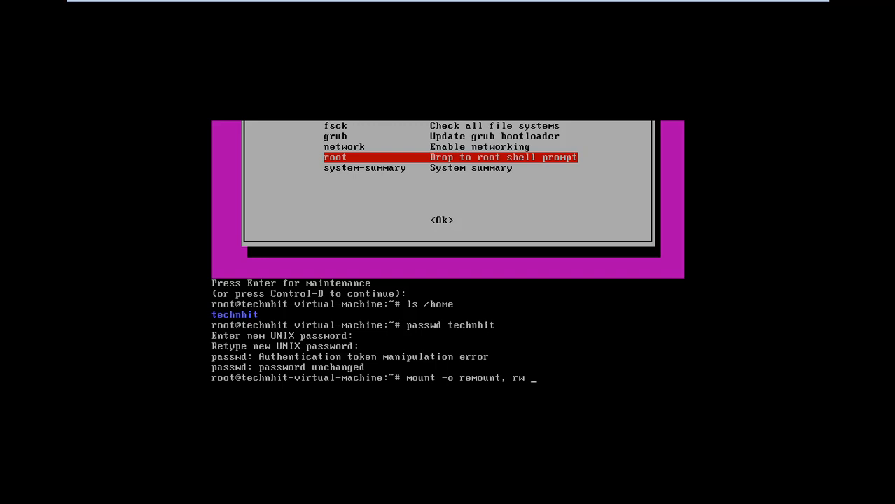
{"action": "key", "text": "enter"}
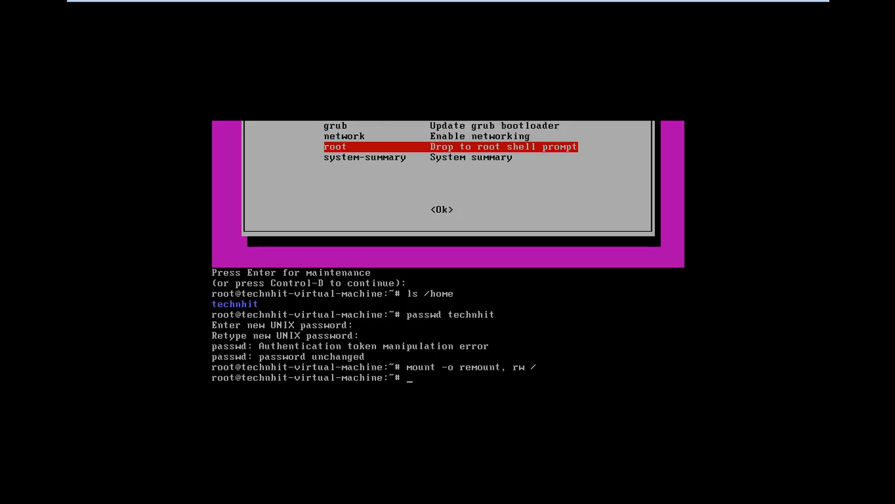
Run passwd technhit to set the new password successfully, then reboot the machine.
{"action": "type", "text": "passwd"}
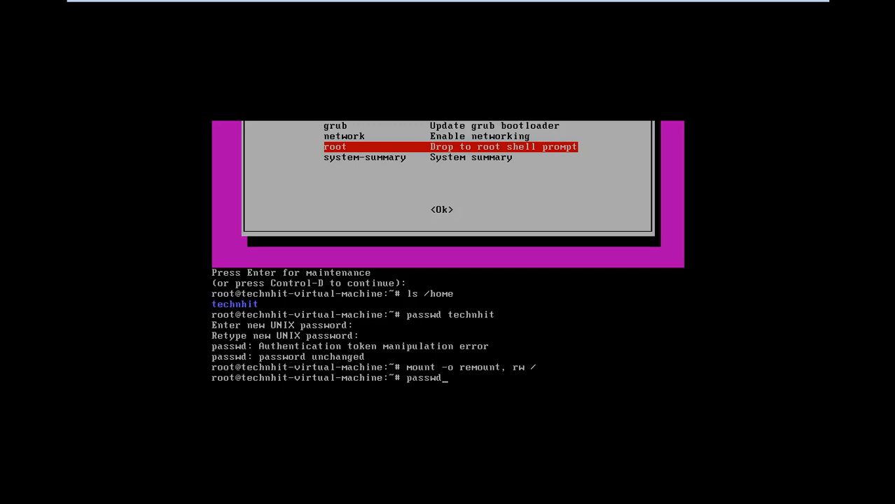
{"action": "type", "text": "technhit"}
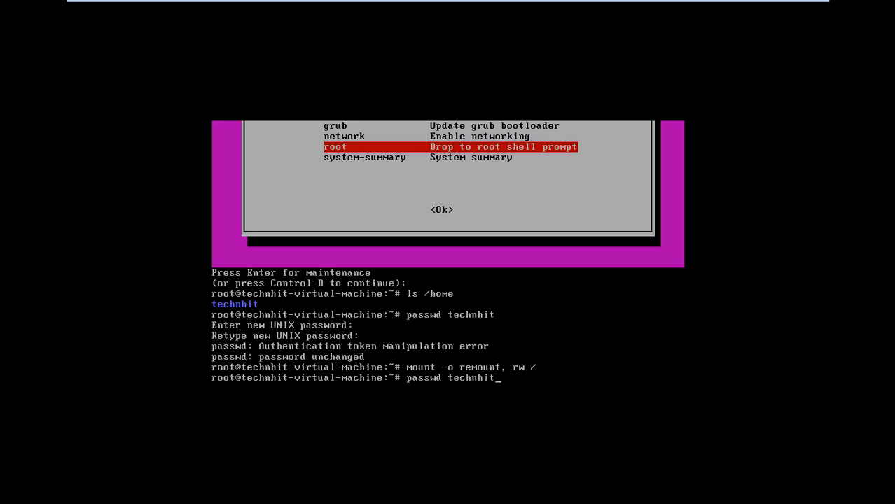
{"action": "key", "text": "Return"}
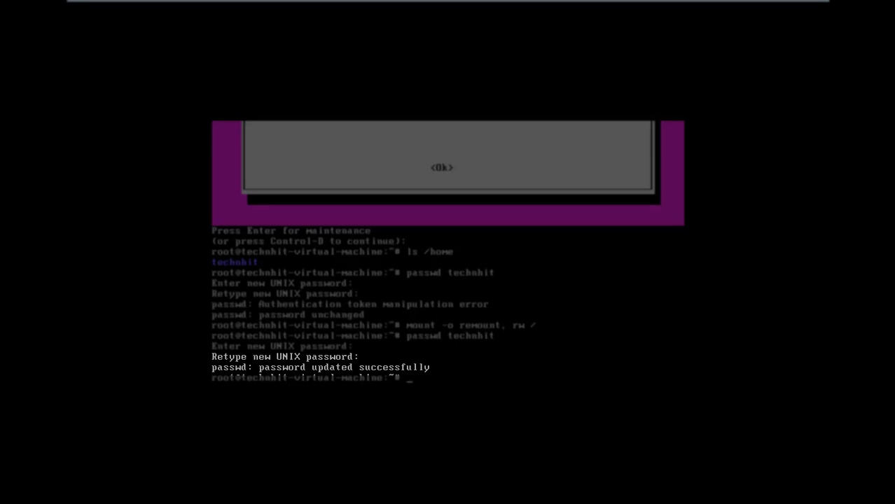
{"action": "type", "text": "reb"}
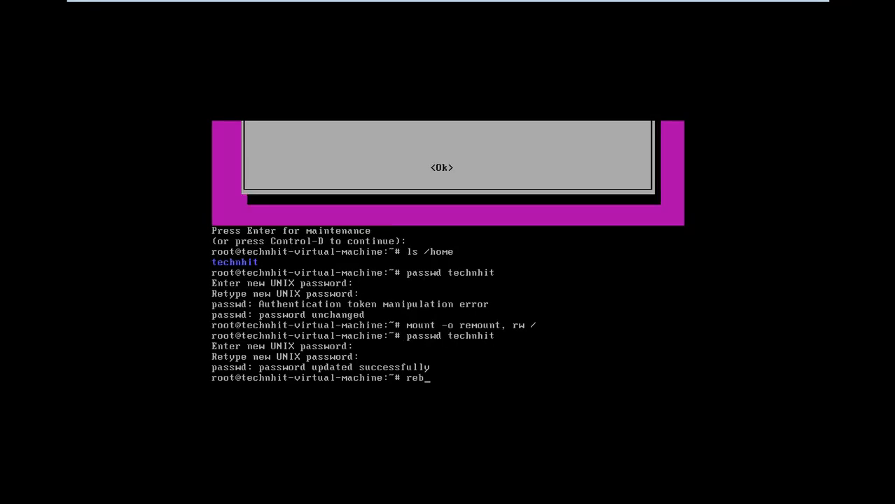
{"action": "key", "text": "Return"}
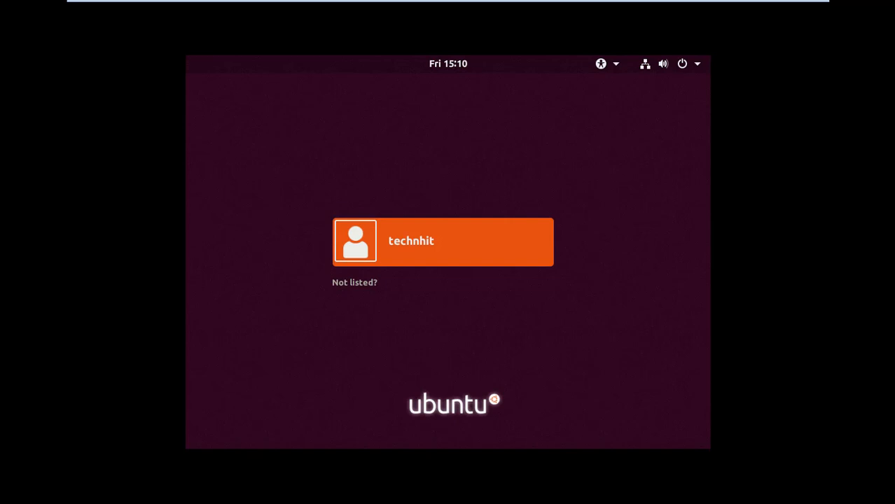
Sign in to the user account with the new password and reach the Ubuntu desktop.
{"action": "left_click", "coordinate": [442, 241]}
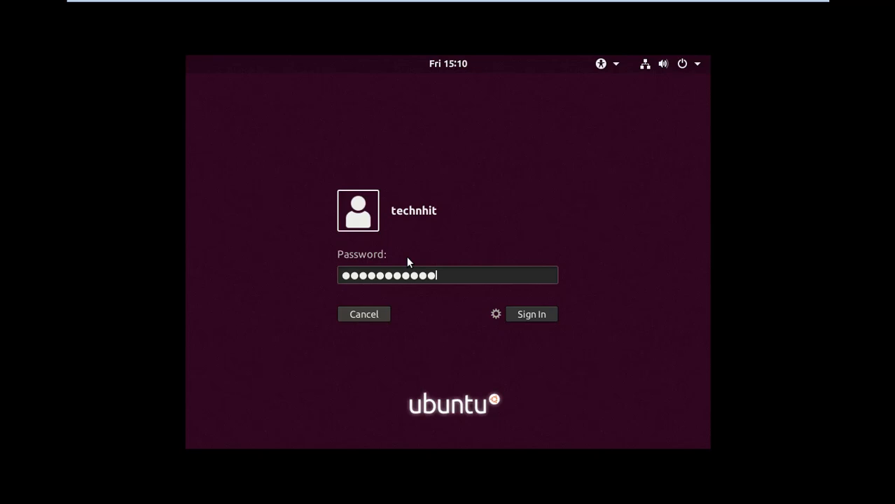
{"action": "left_click", "coordinate": [532, 314]}
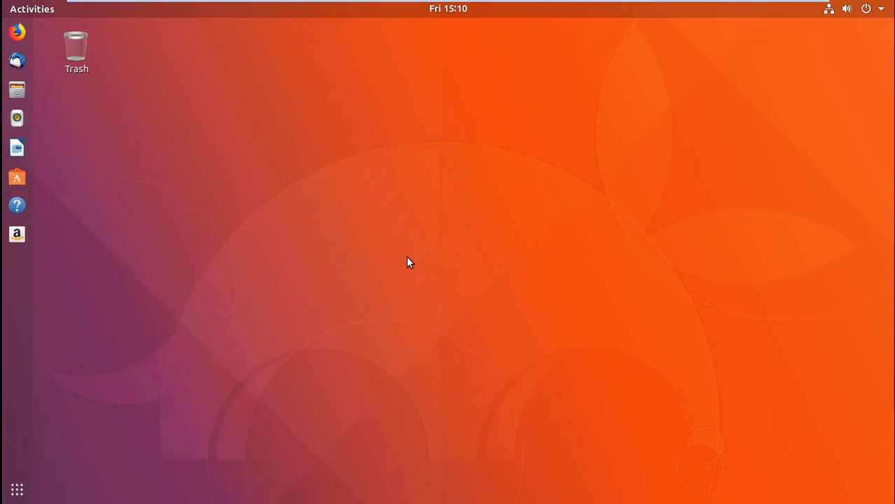
{"action": "mouse_move", "coordinate": [36, 490]}
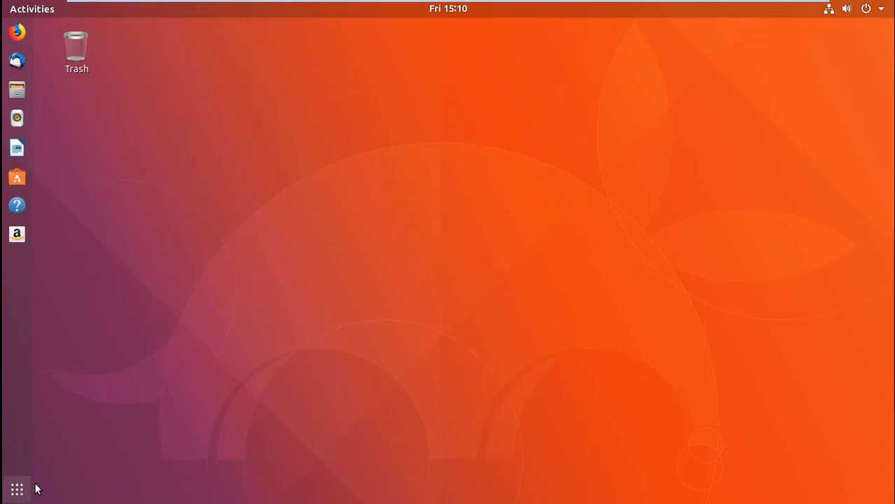
{"action": "mouse_move", "coordinate": [17, 488]}
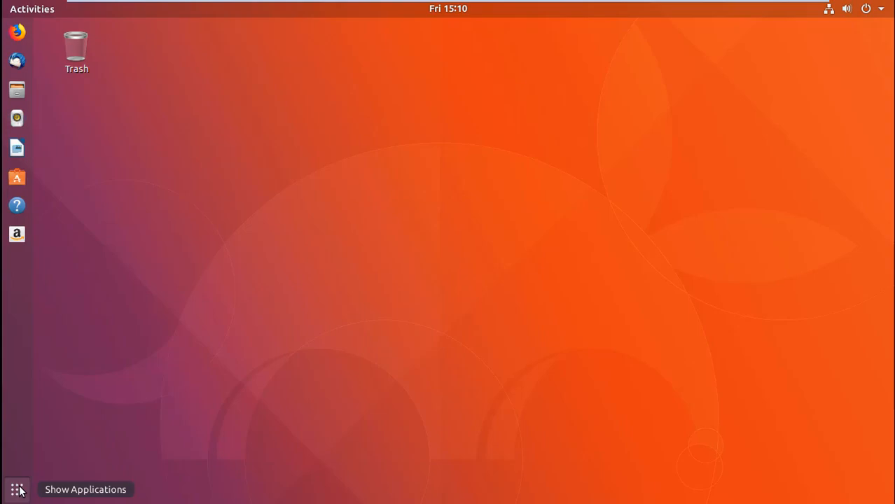